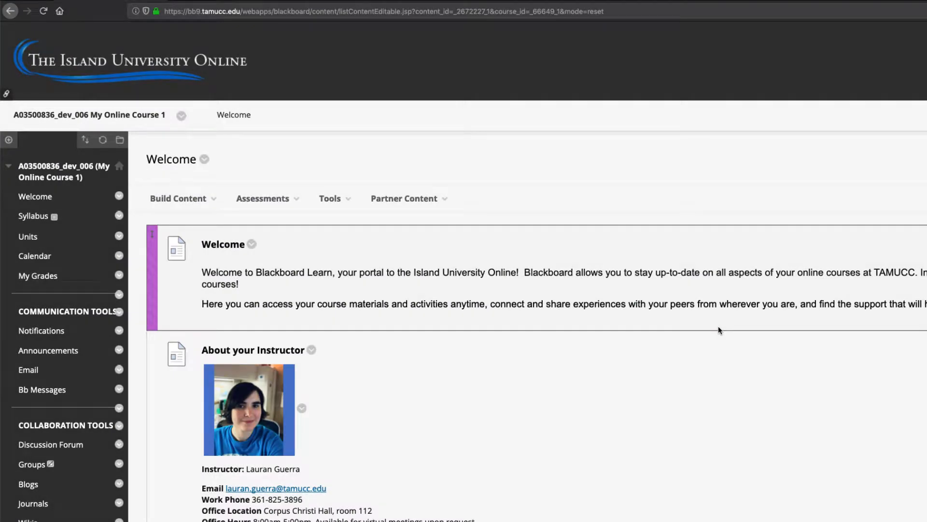
# Open the empty Syllabus content area and show the Build Content choices
pyautogui.click(32, 216)
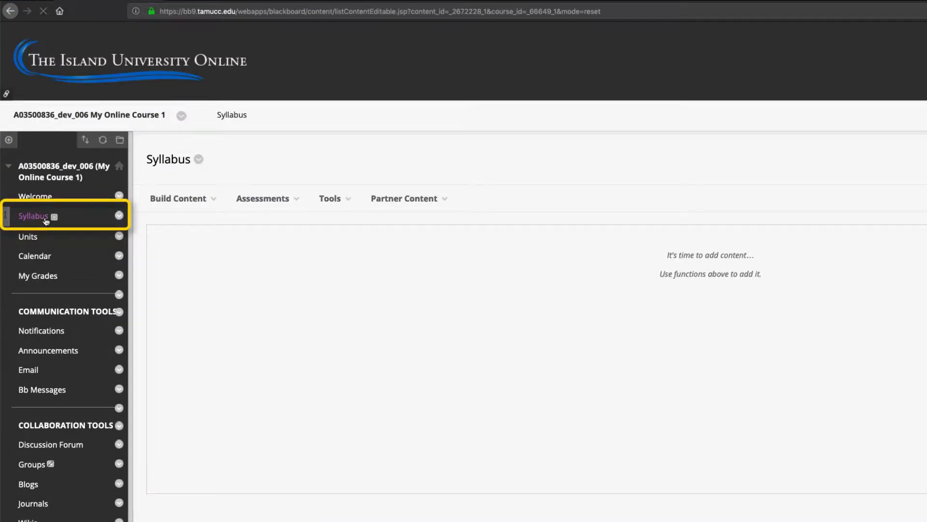
pyautogui.click(180, 198)
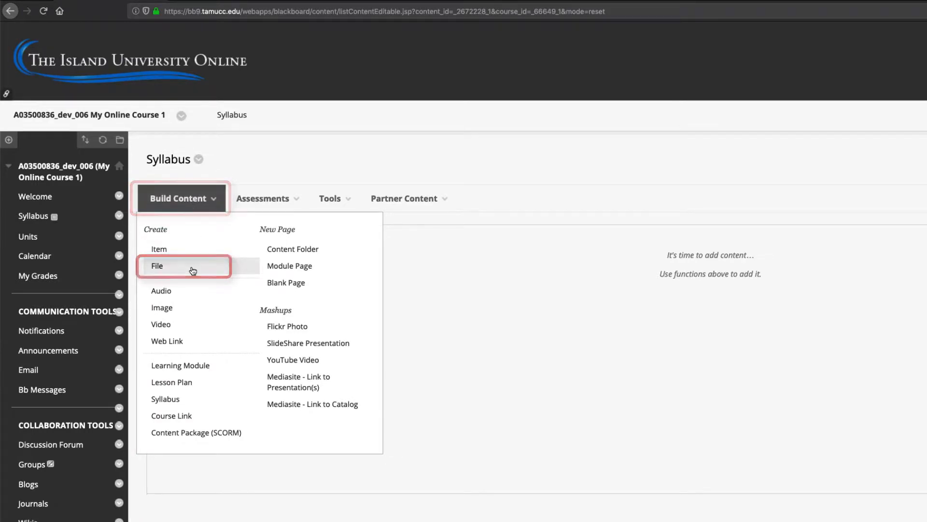
# Name the new file 'Syllabus' and attach the MATH 1234 syllabus document, visible to users
pyautogui.write('Syllabus')
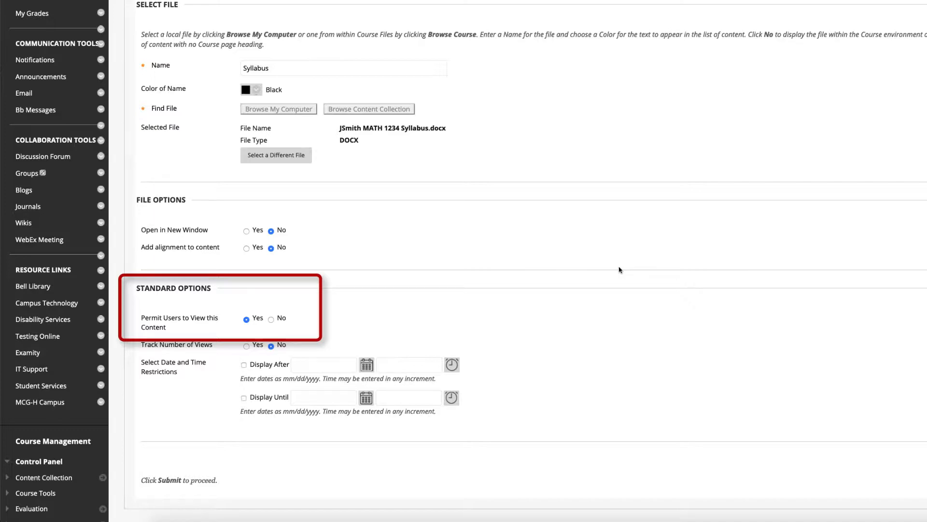
pyautogui.click(874, 457)
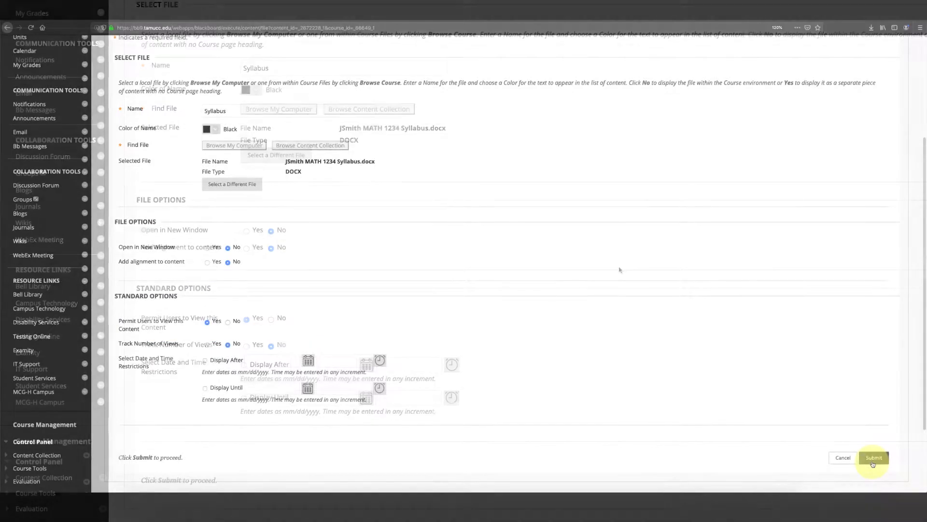
# Submit the Syllabus file, acknowledge the success message, and return to the Welcome page
pyautogui.click(873, 458)
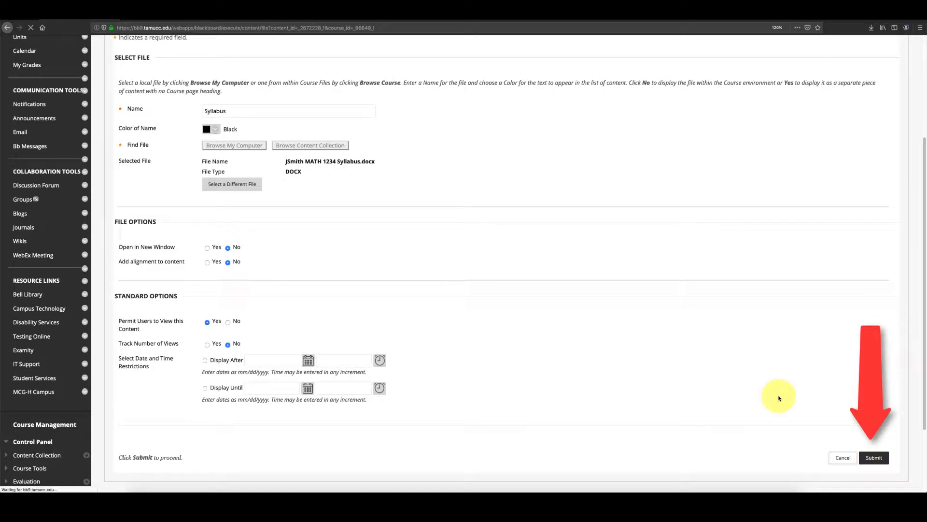
pyautogui.click(874, 458)
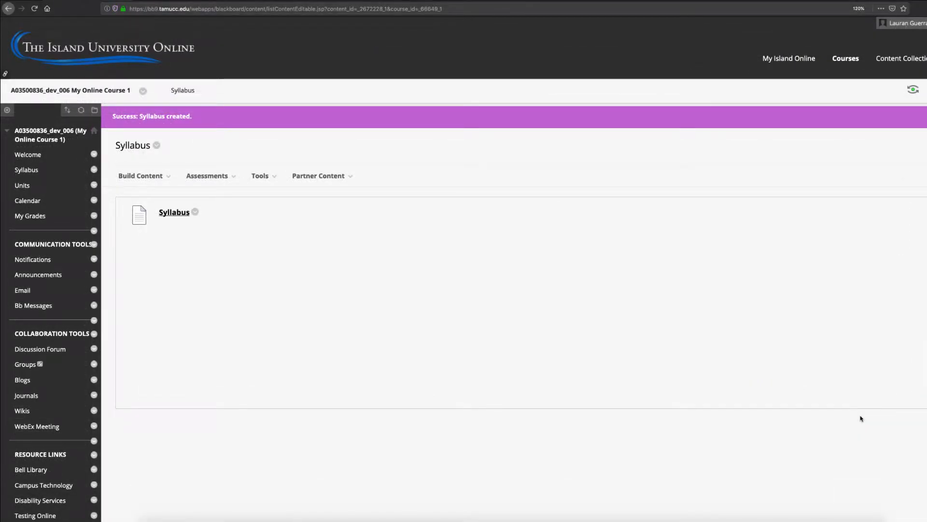
pyautogui.click(28, 155)
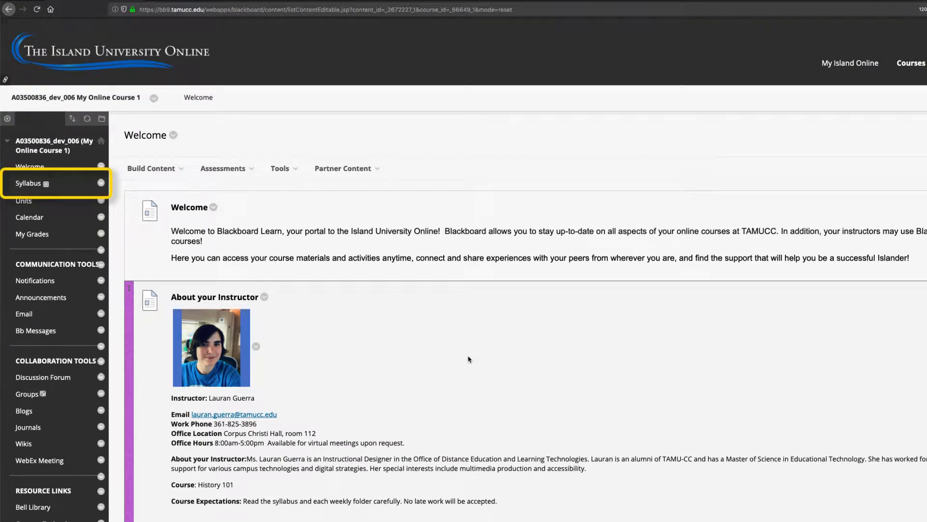
# Create a content item named 'Syllabus' holding the U.S. History 101 syllabus text
pyautogui.click(28, 182)
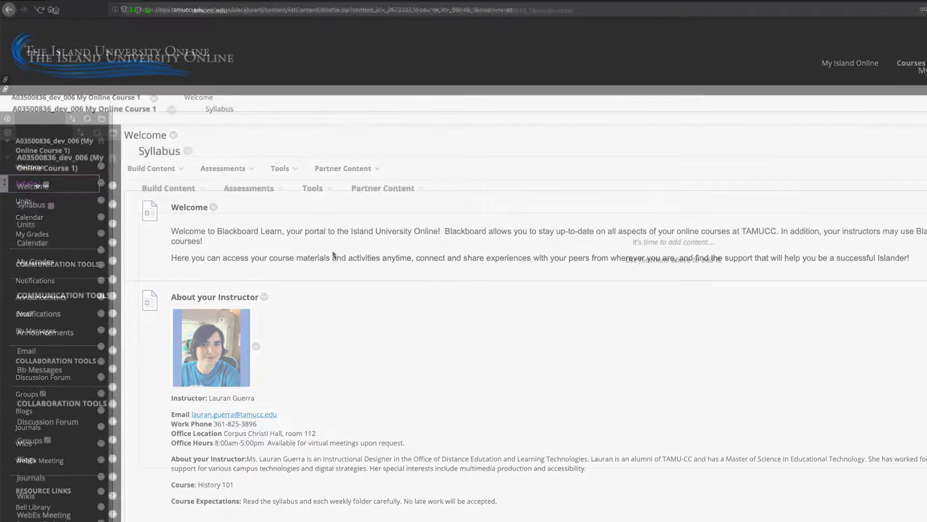
pyautogui.click(168, 188)
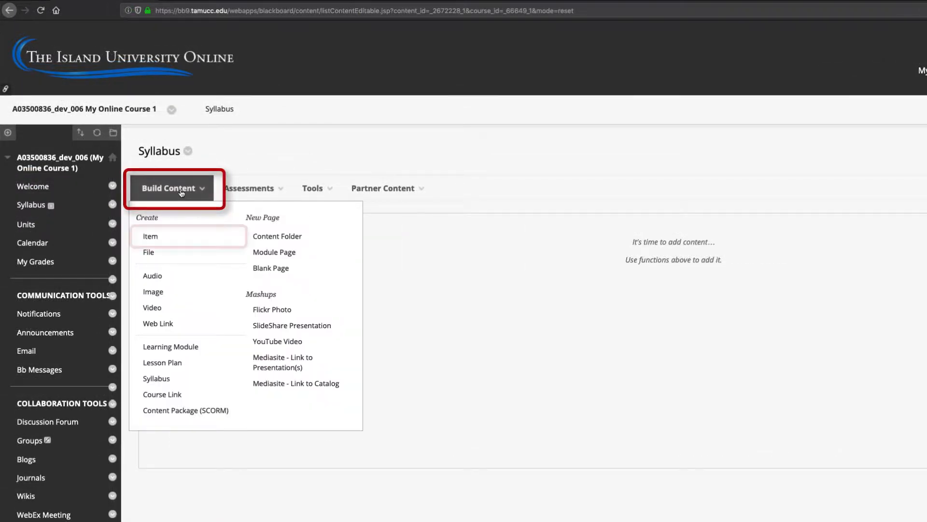
pyautogui.click(150, 236)
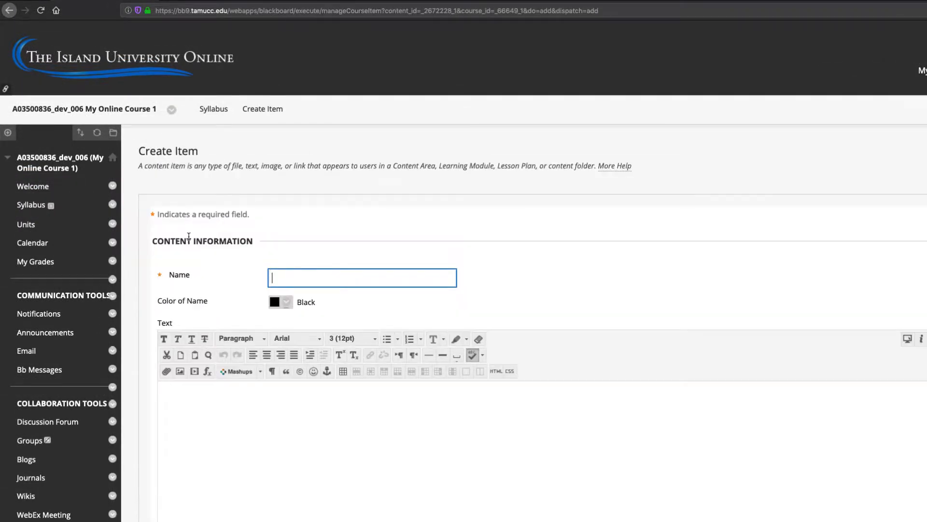
pyautogui.write('Syllabus')
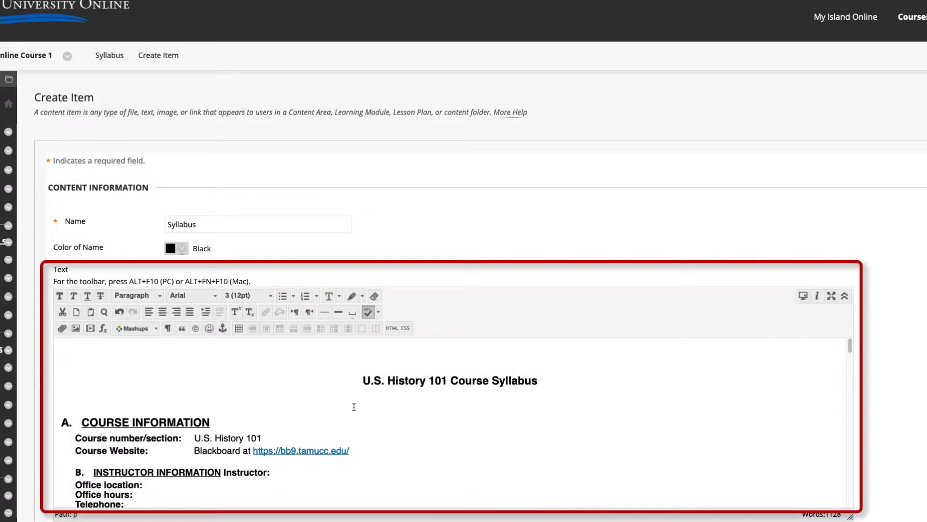
pyautogui.moveTo(562, 394)
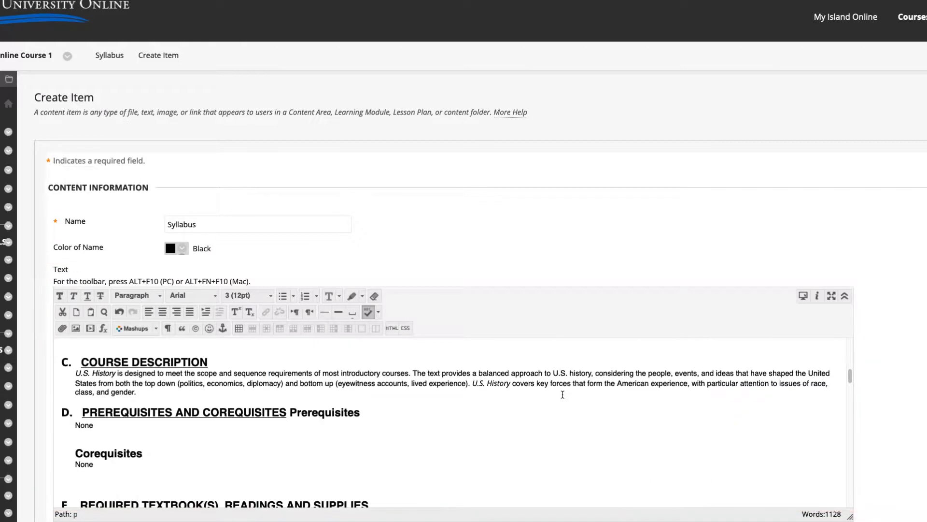
pyautogui.scroll(-3)
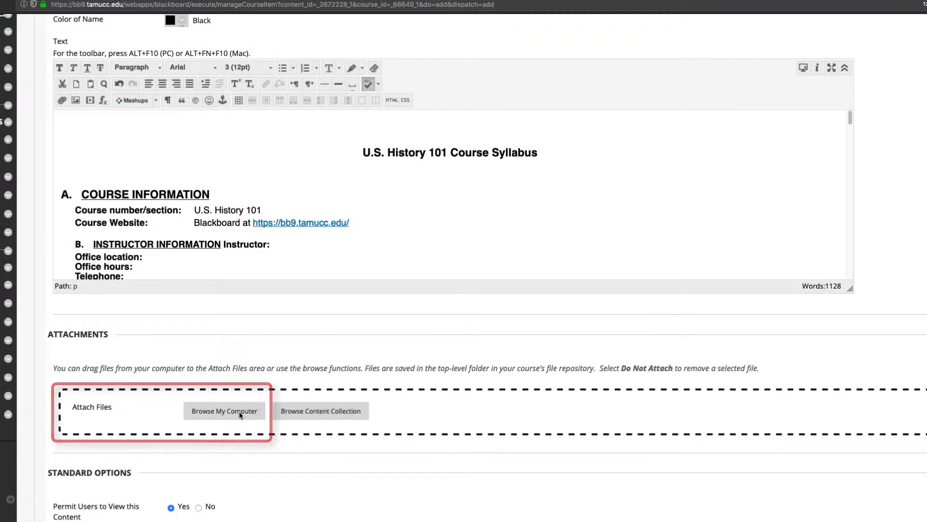
# Attach the HIST 1234 syllabus .docx, submit the item, and return to Welcome
pyautogui.click(224, 411)
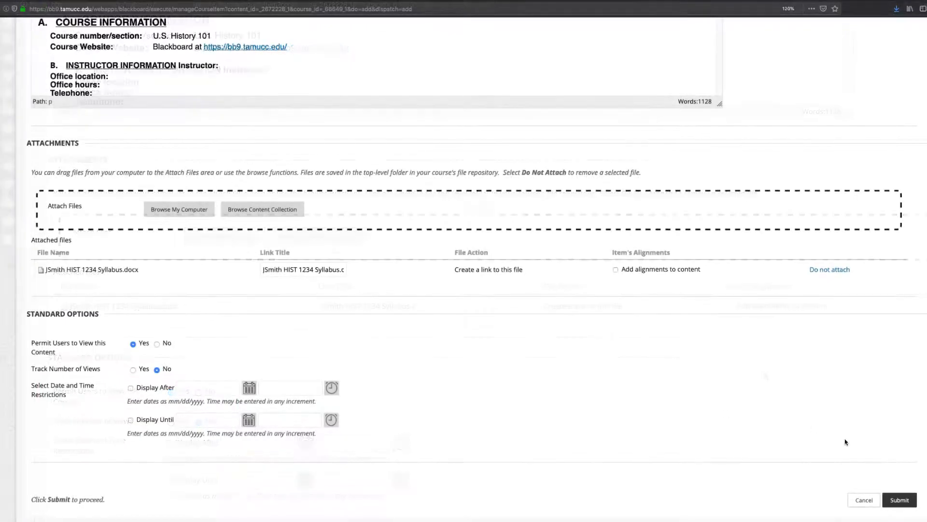
pyautogui.click(899, 499)
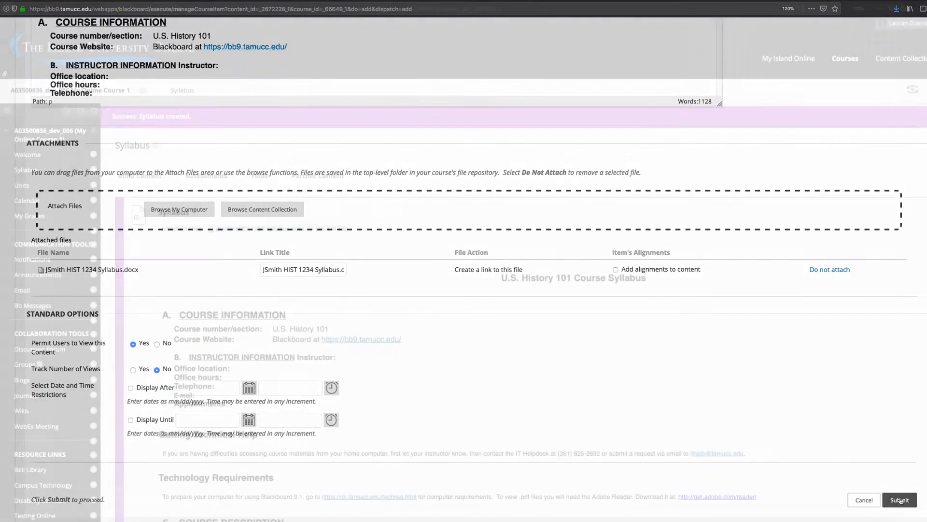
pyautogui.click(899, 499)
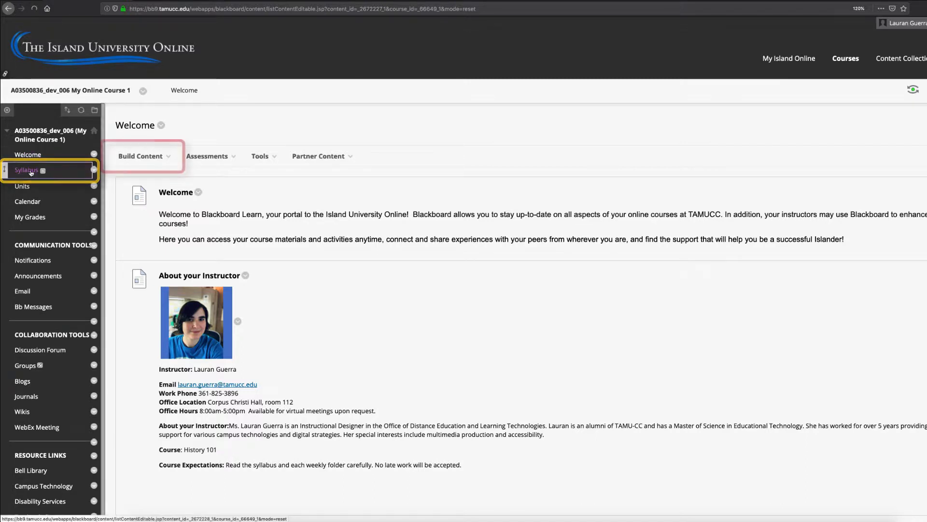
# Create a new syllabus named 'Syllabus' with the Syllabus tool and open its builder
pyautogui.click(142, 155)
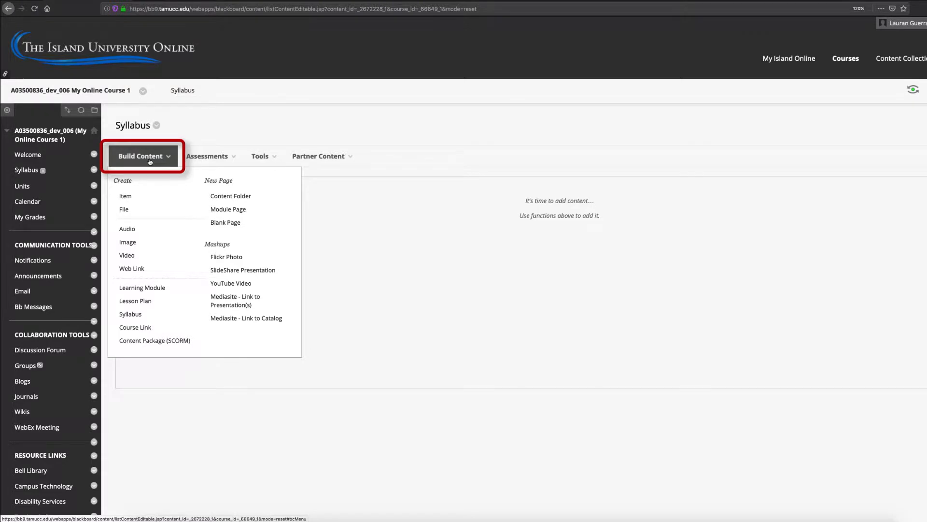
pyautogui.moveTo(145, 318)
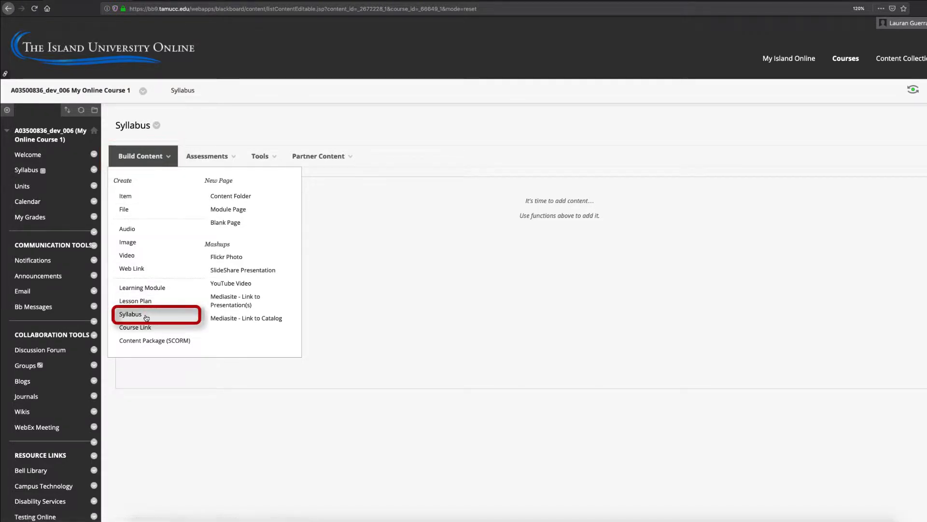
pyautogui.click(130, 314)
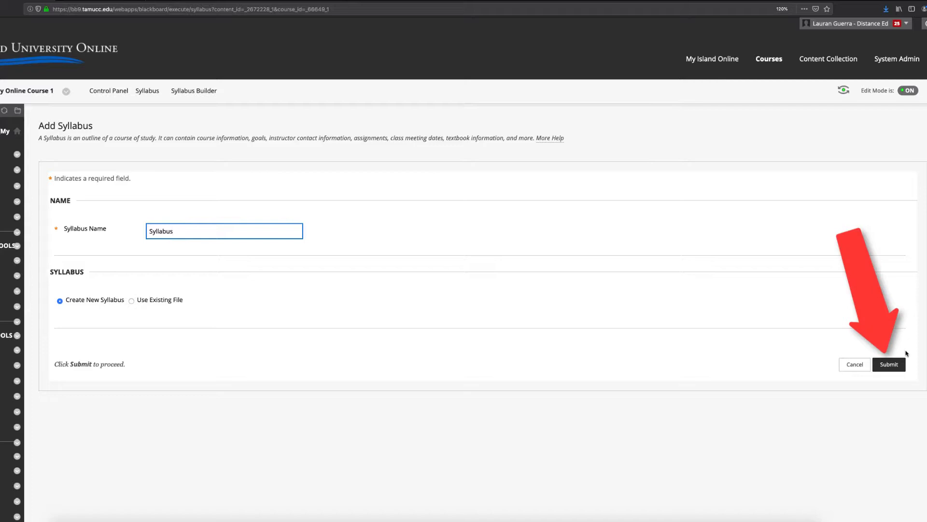
pyautogui.click(888, 364)
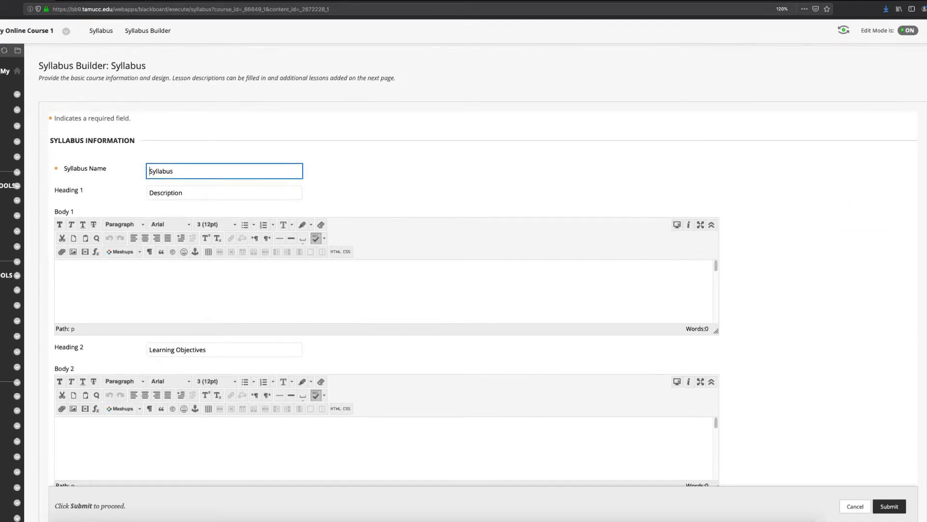
# Fill the Description, Expectations and Policies sections, submit, and review the finished syllabus
pyautogui.scroll(-3)
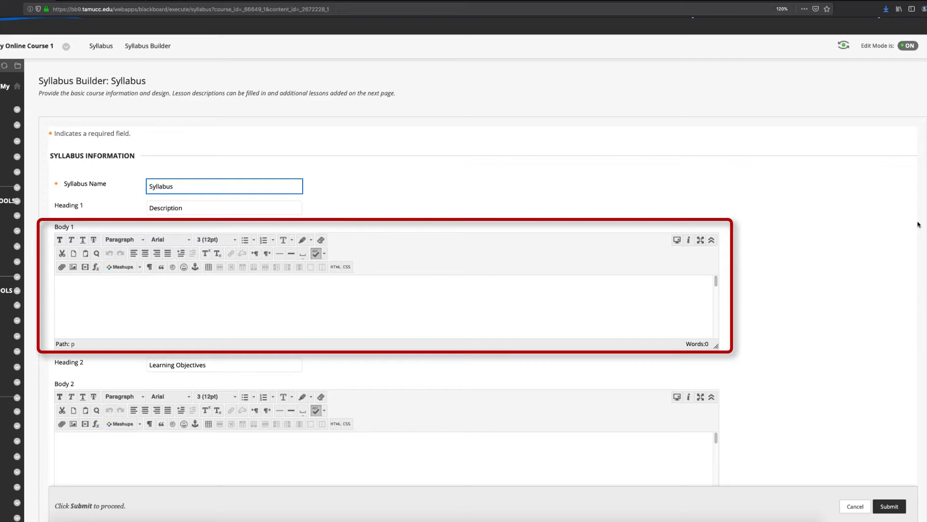
pyautogui.scroll(-3)
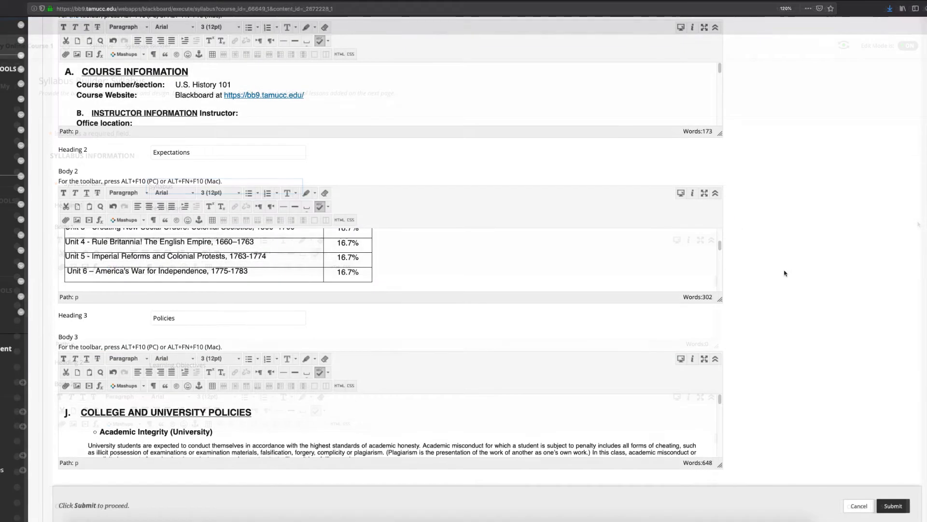
pyautogui.scroll(-3)
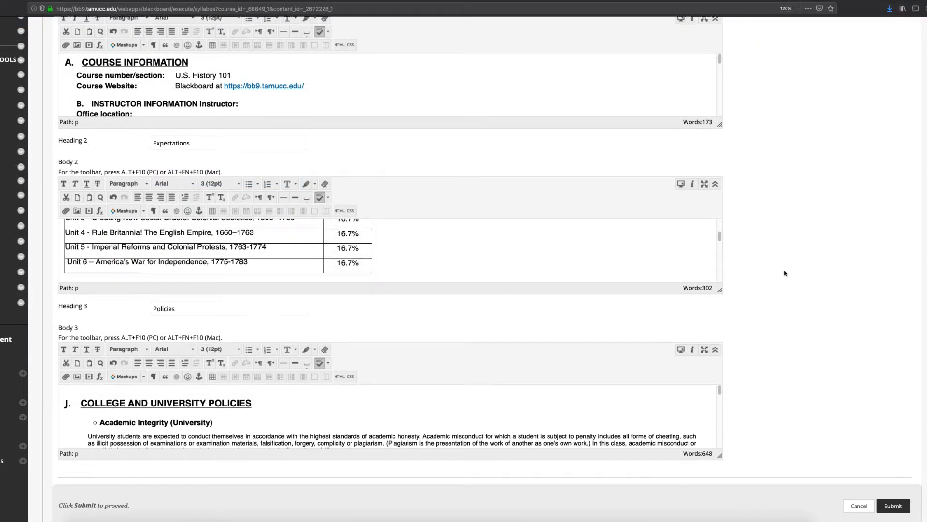
pyautogui.scroll(-3)
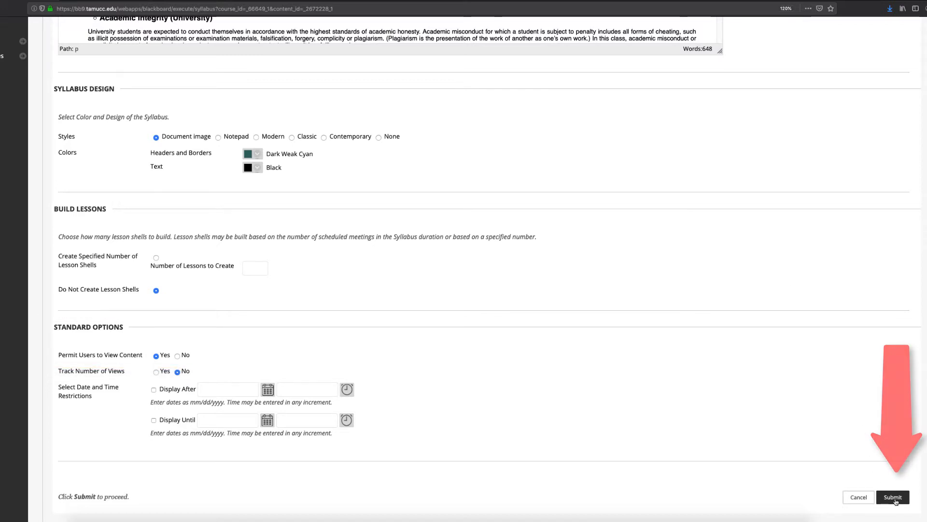
pyautogui.click(892, 497)
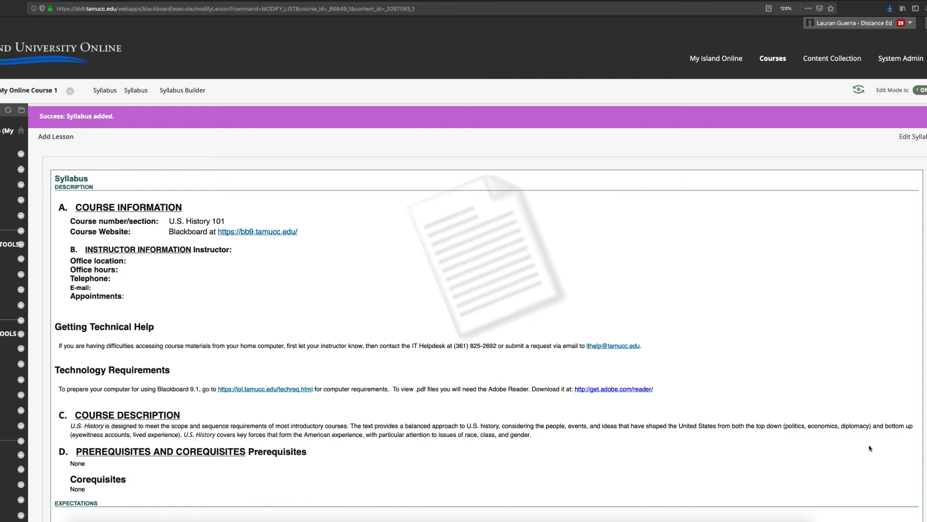
pyautogui.scroll(-3)
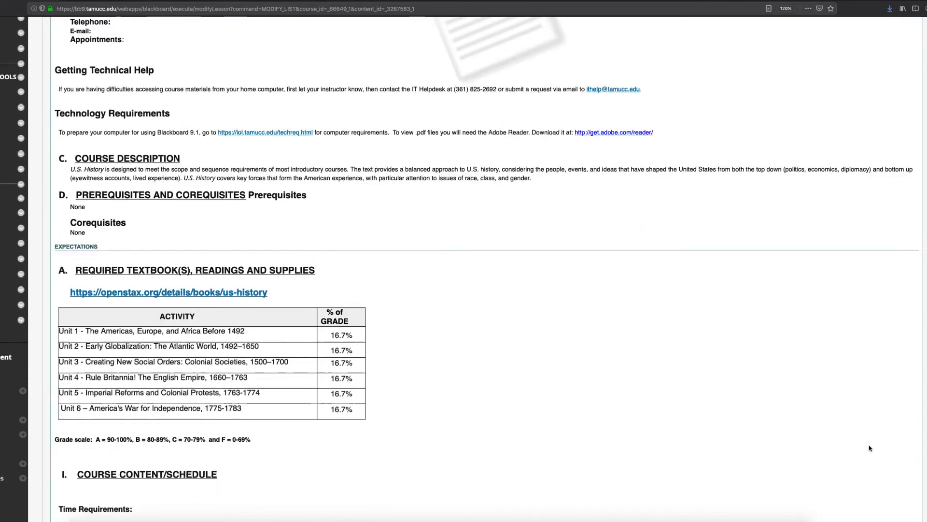
pyautogui.scroll(-3)
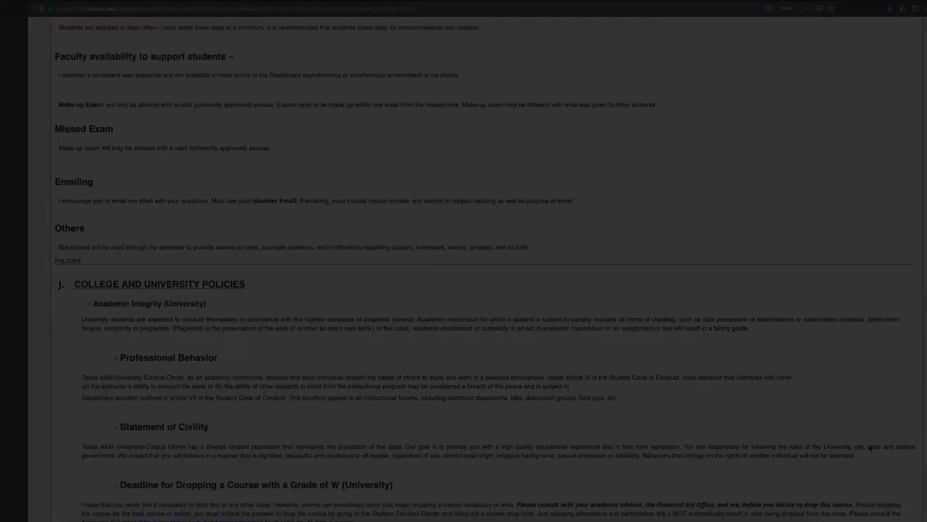